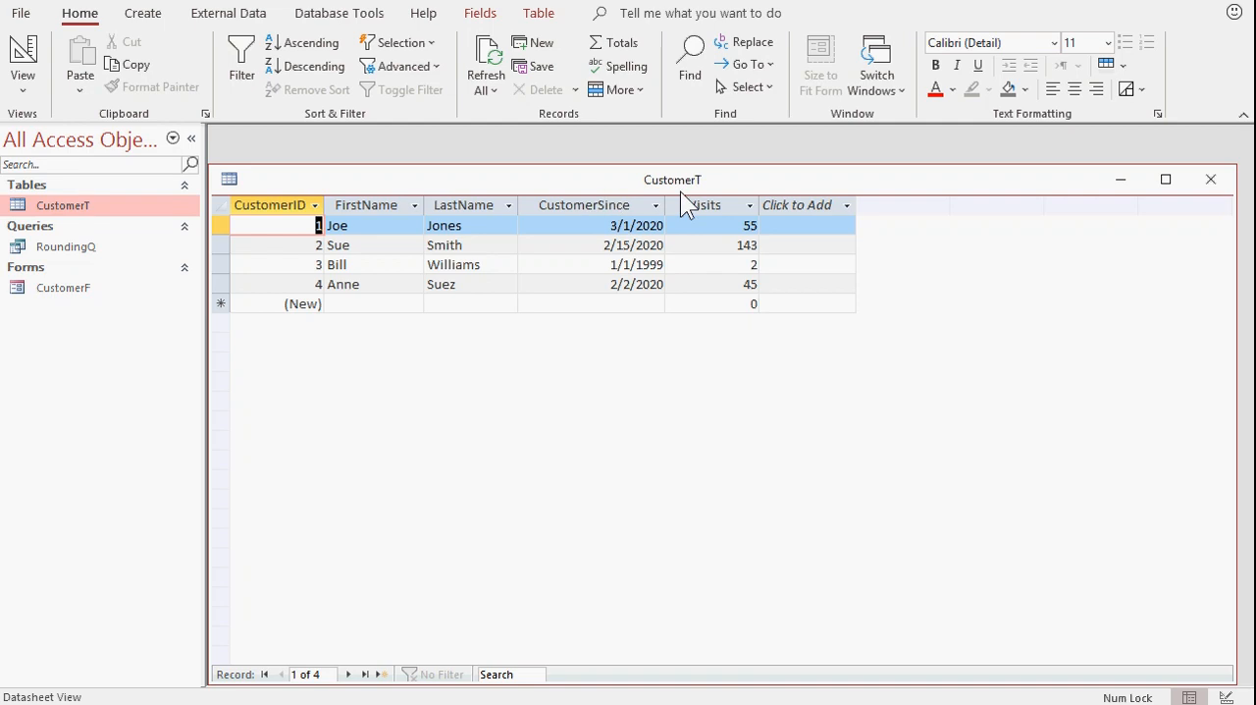
- Review the Visits column of CustomerT, then close the table
click(703, 204)
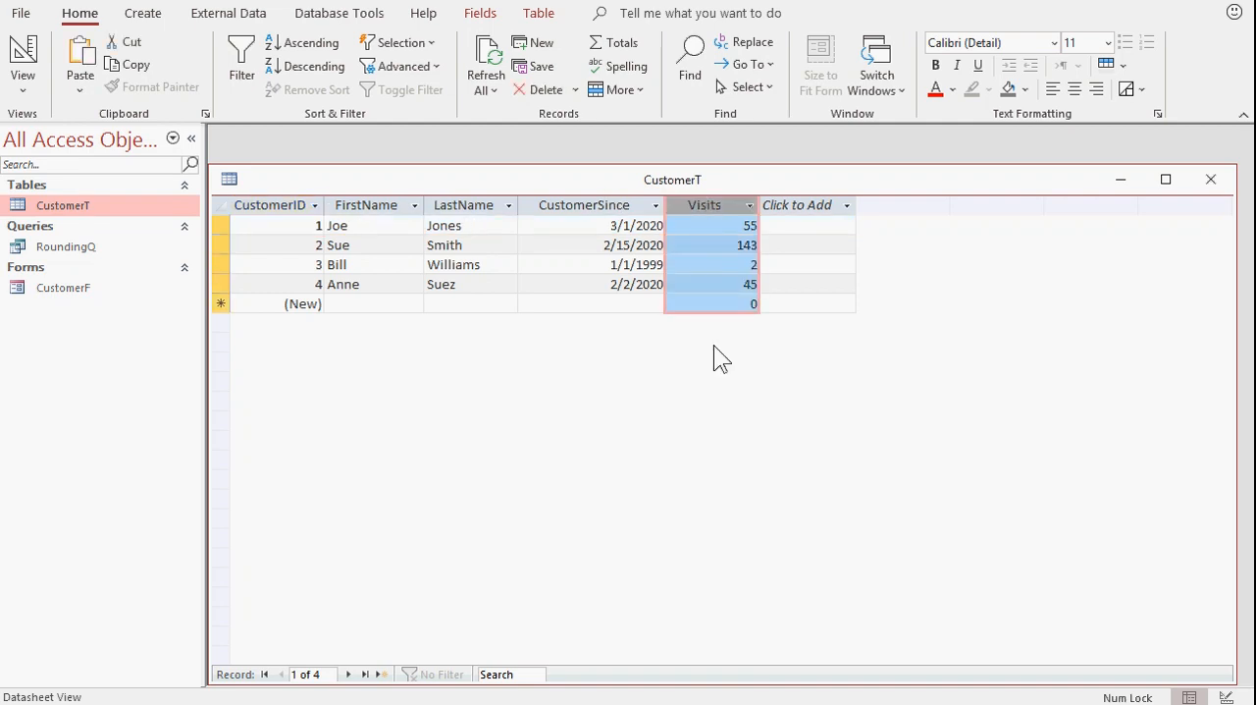
mouse_move(742, 245)
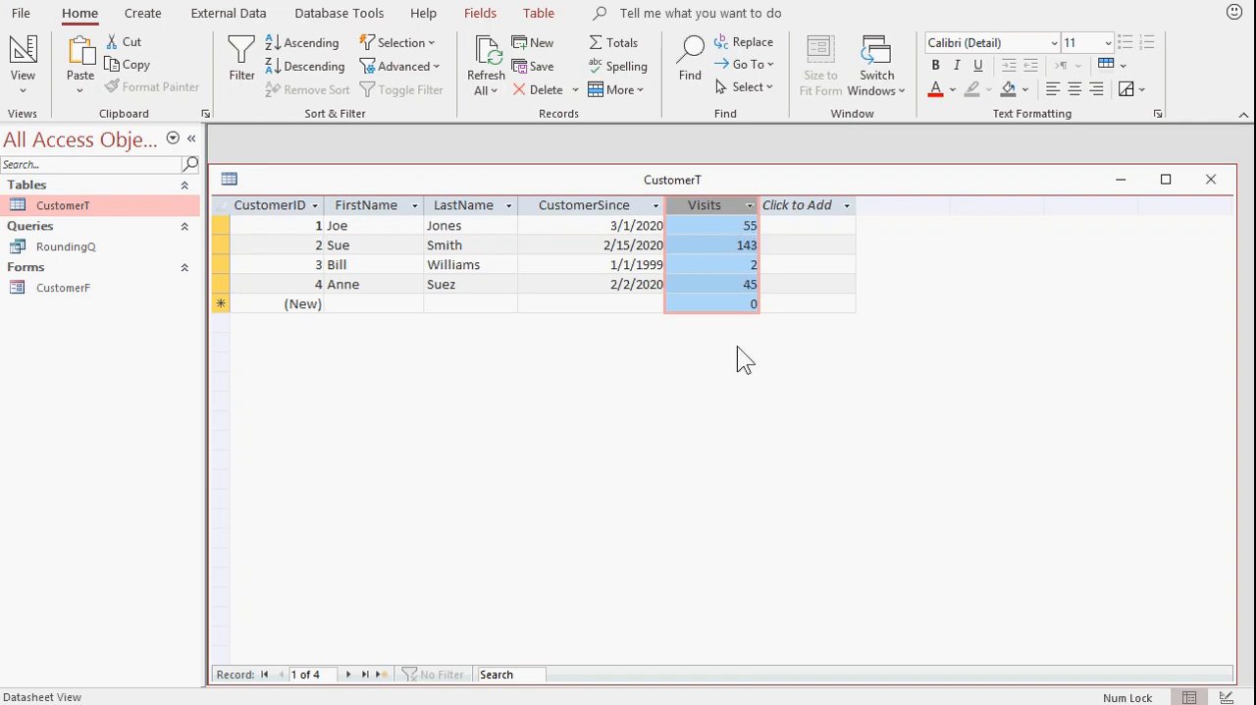
mouse_move(736, 322)
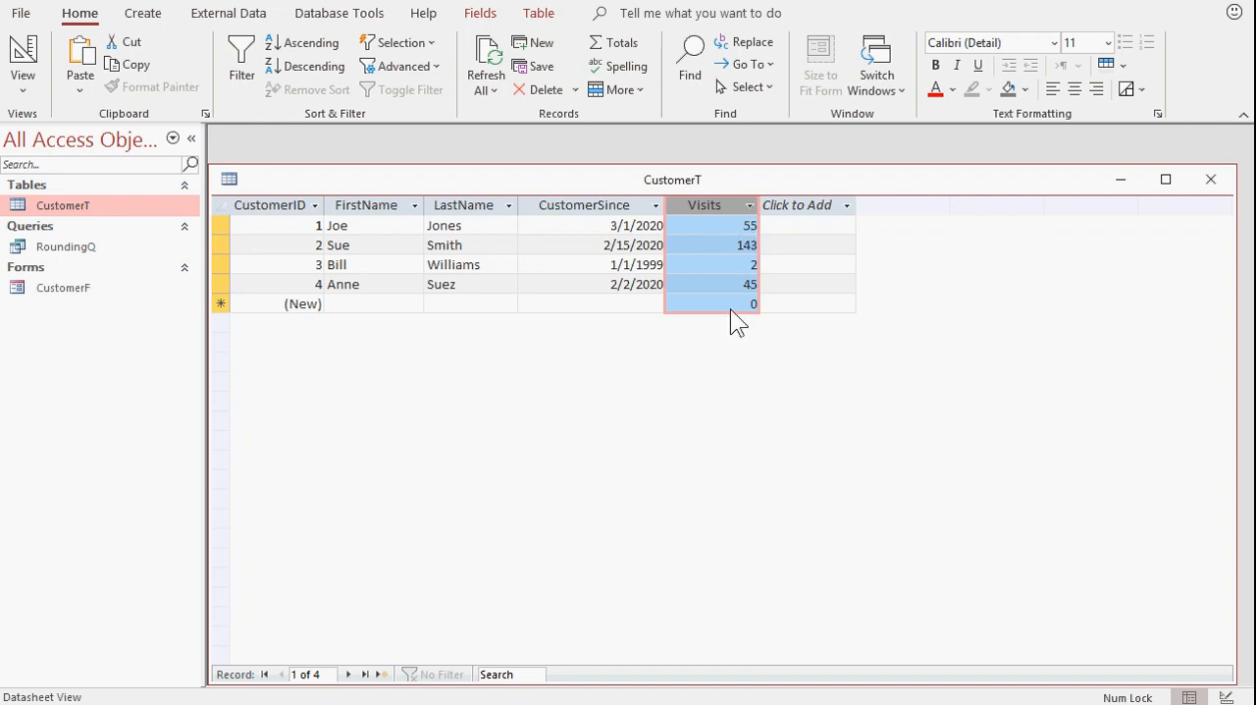
click(1209, 178)
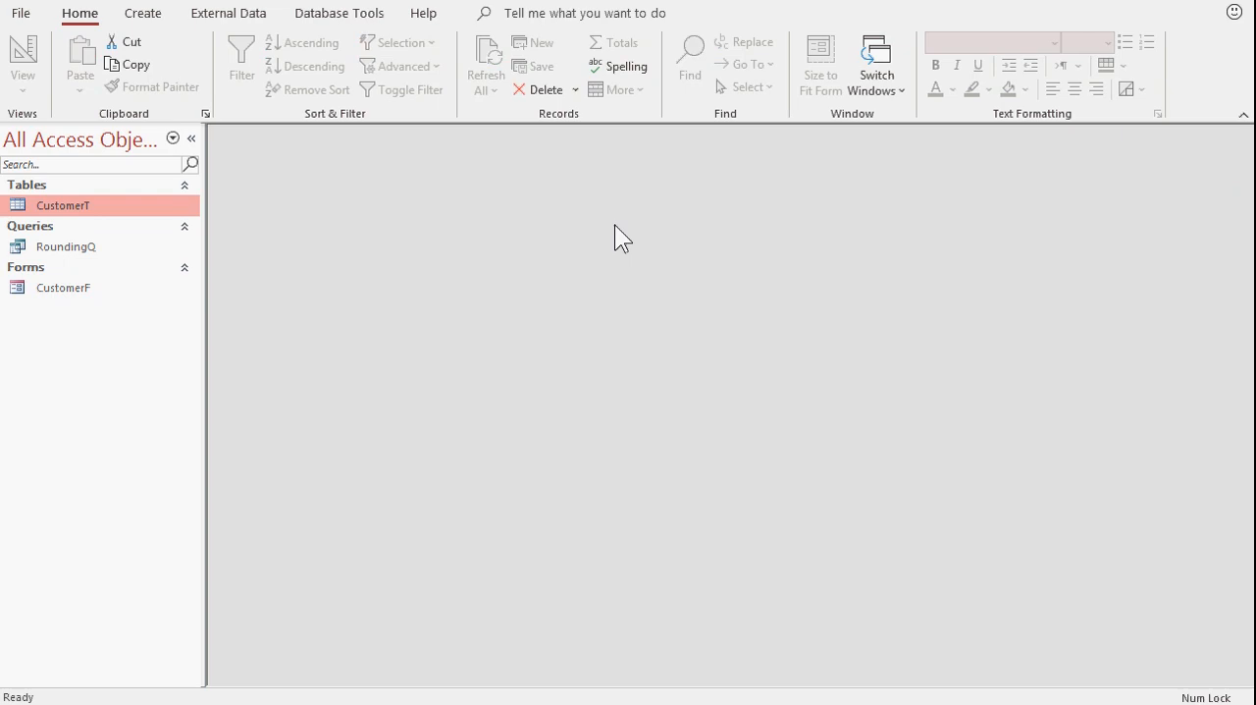
- Open RoundingQ and review its X input, R multiple and Nearest result columns
double_click(67, 248)
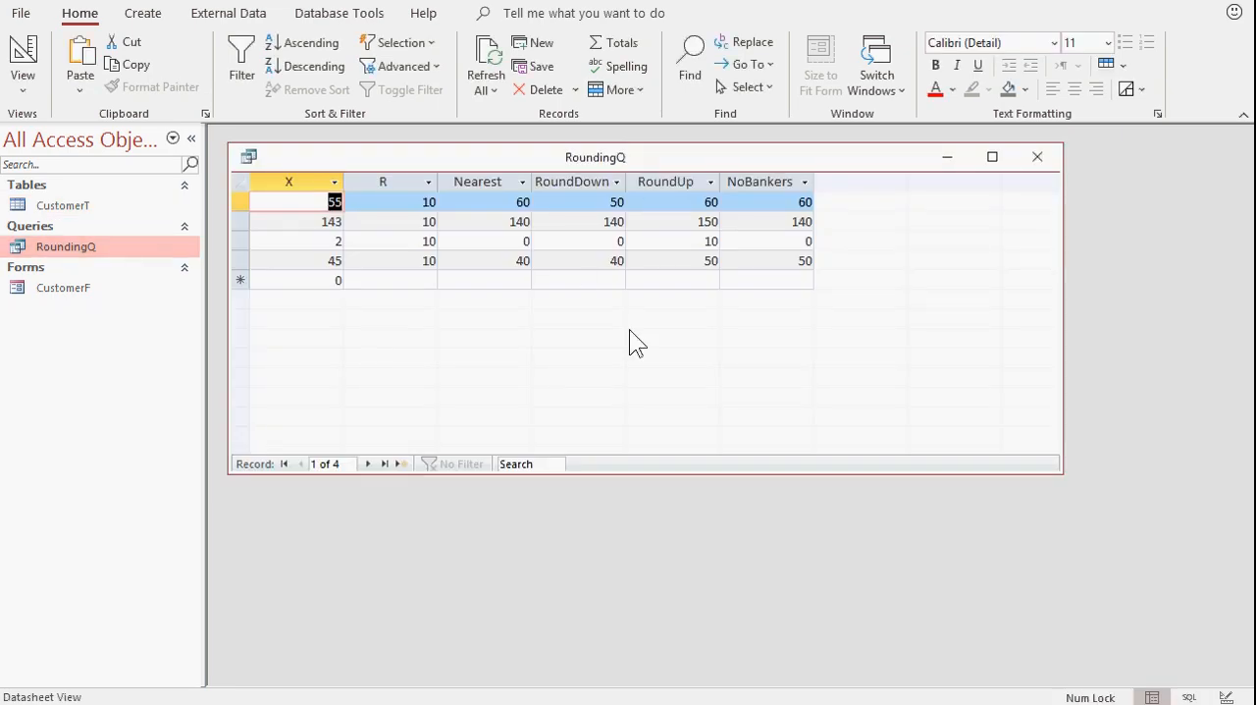
click(288, 180)
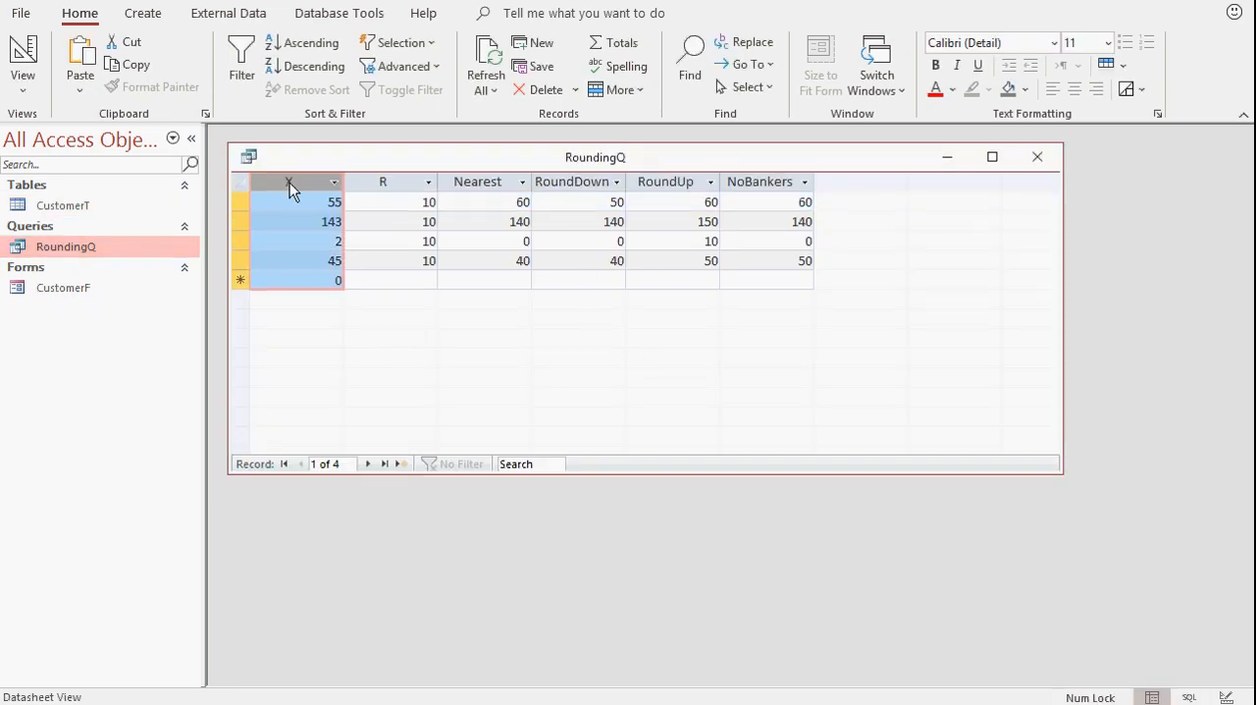
mouse_move(282, 263)
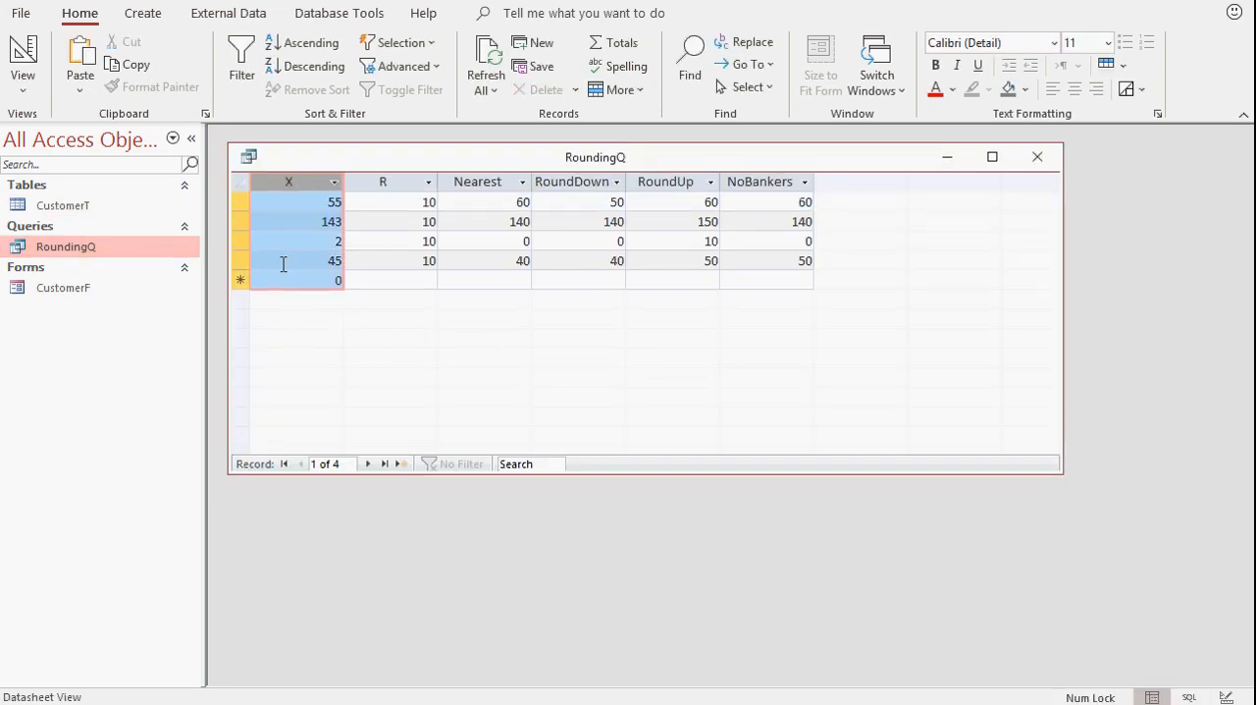
click(383, 181)
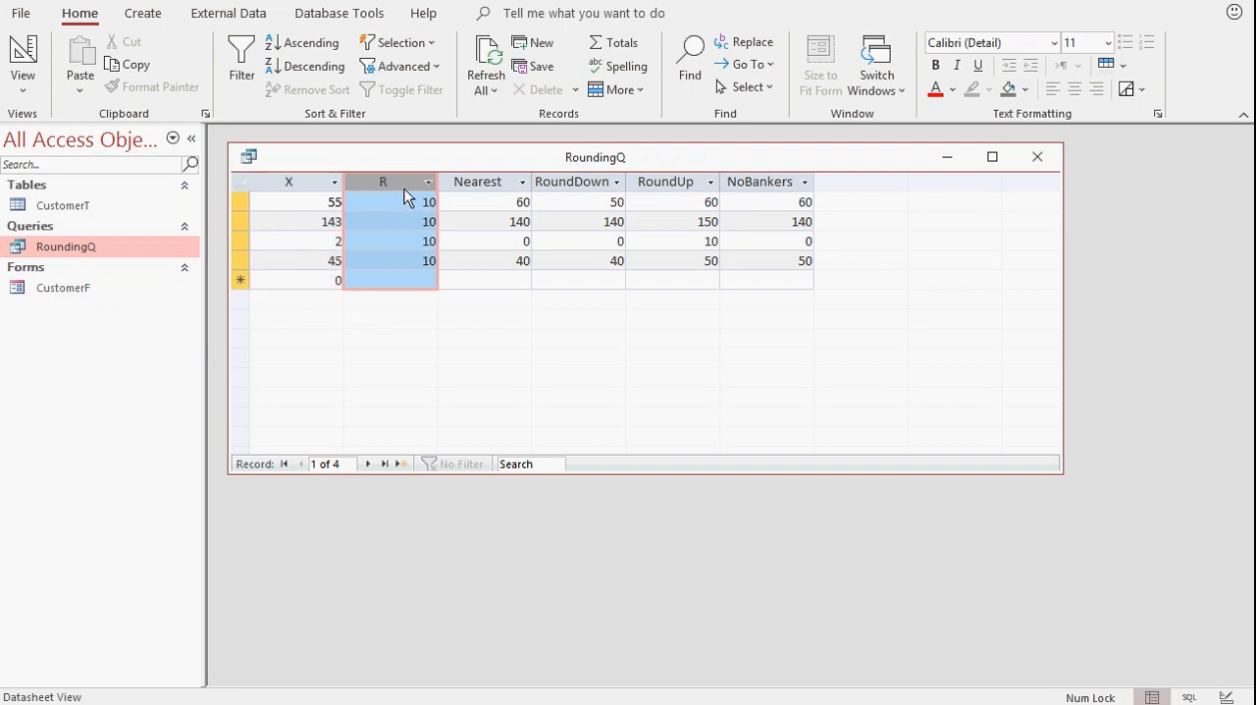
mouse_move(401, 271)
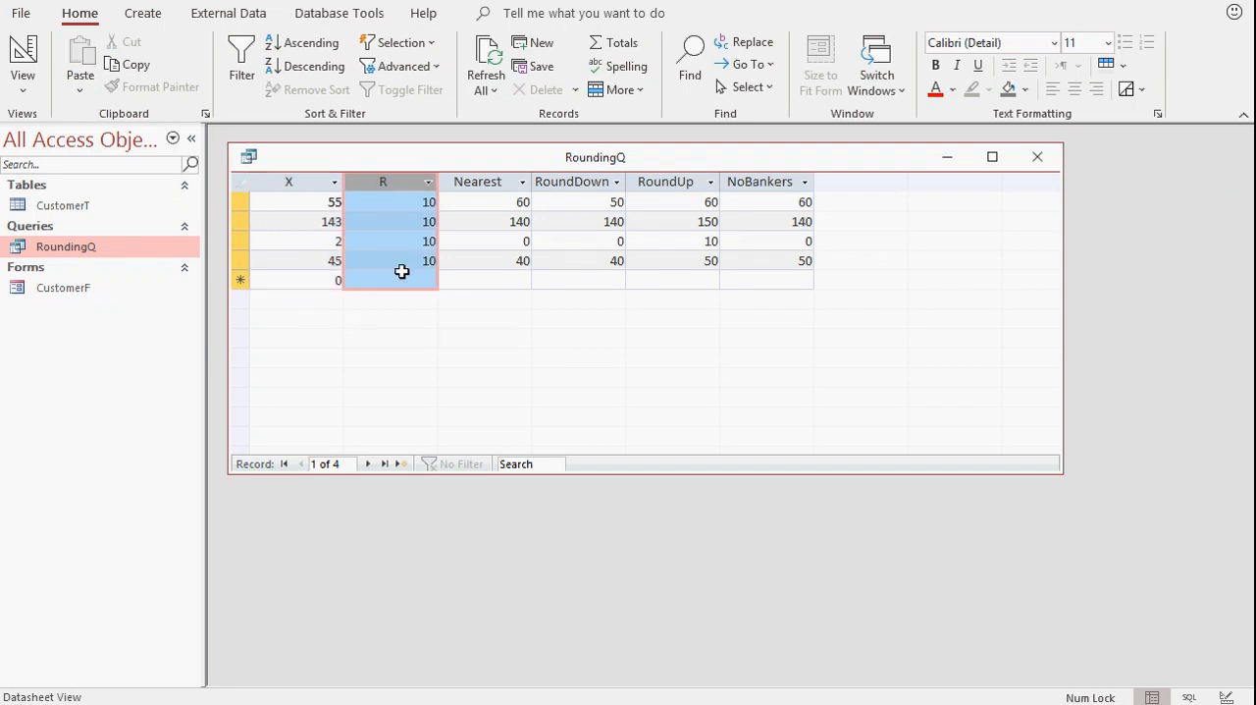
click(477, 181)
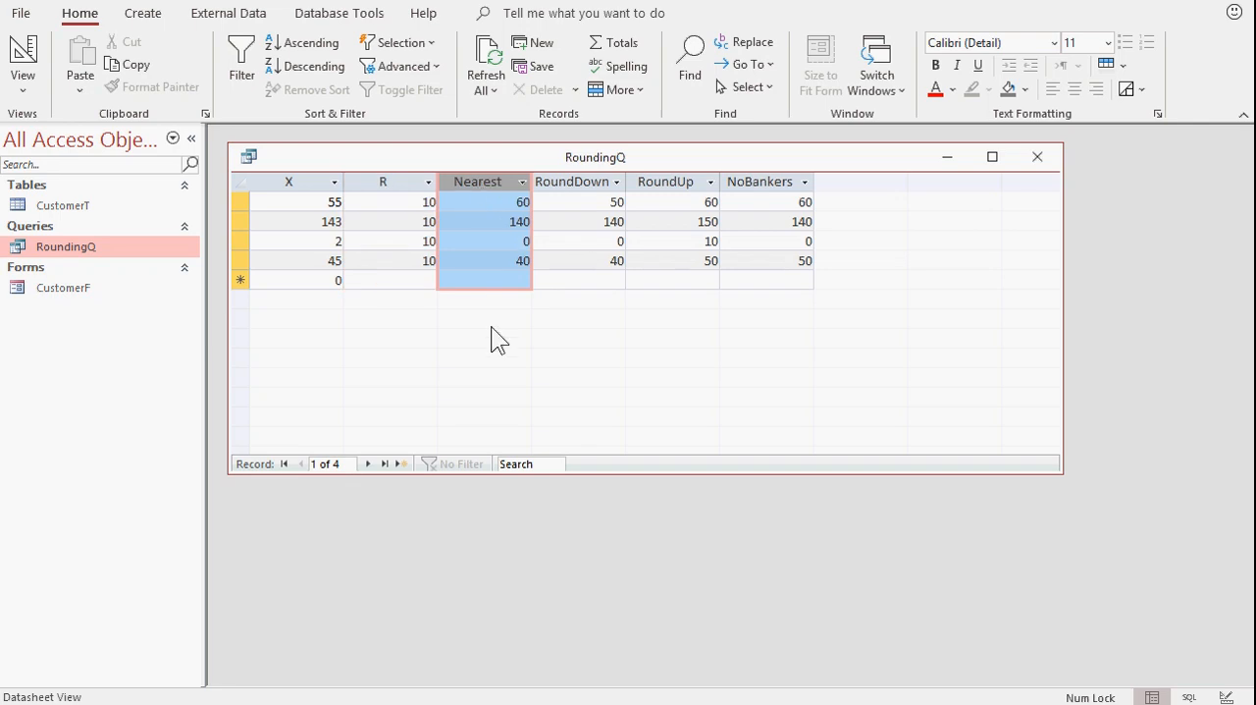
- Inspect the Nearest values for the 143, 2 and 45 records
click(483, 200)
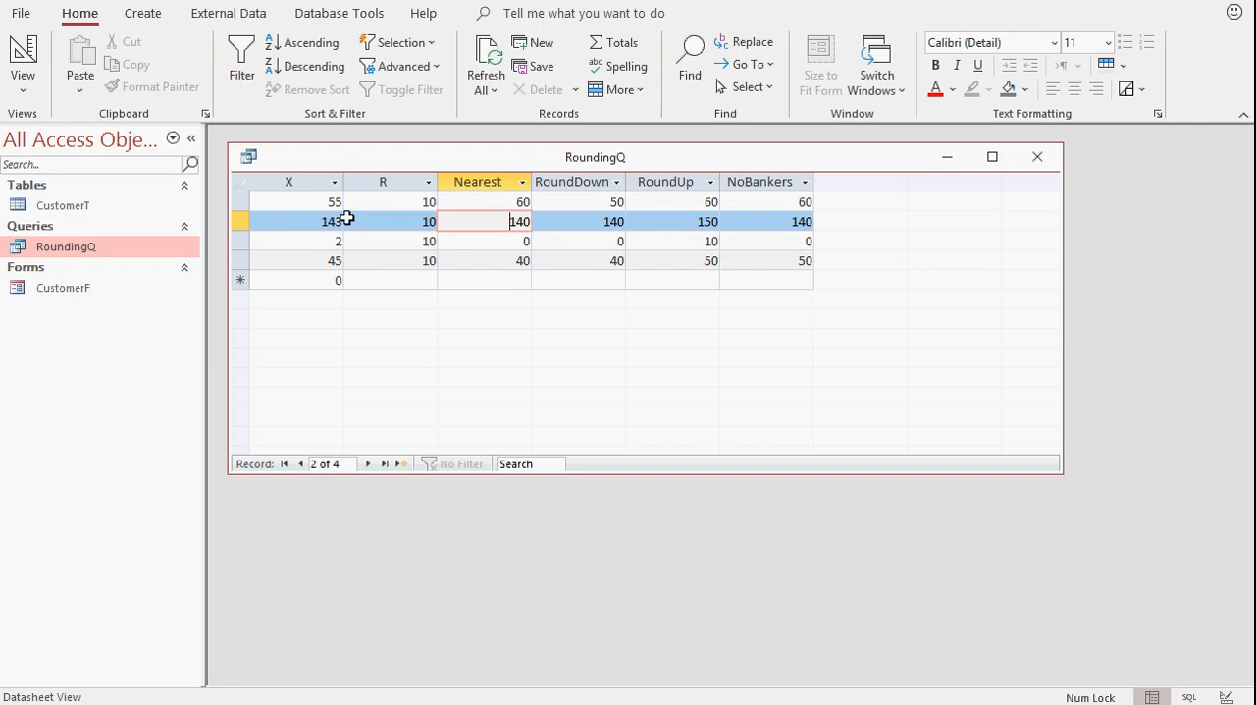
click(481, 239)
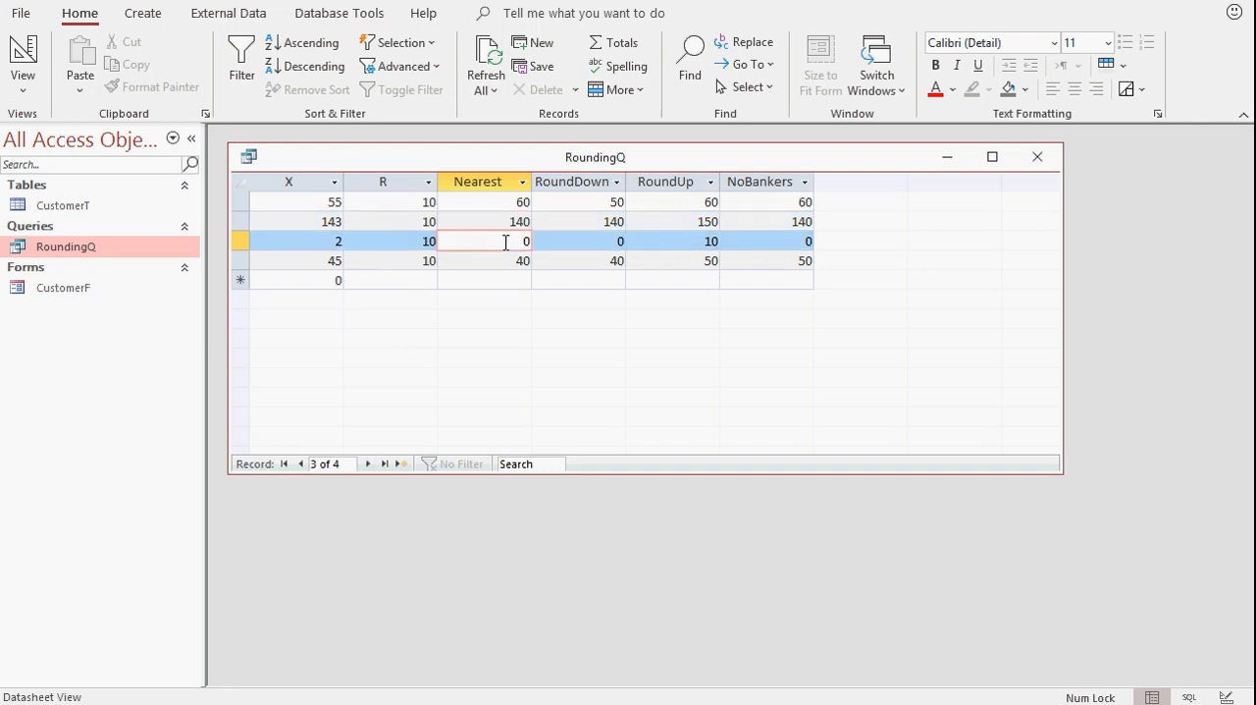
click(483, 260)
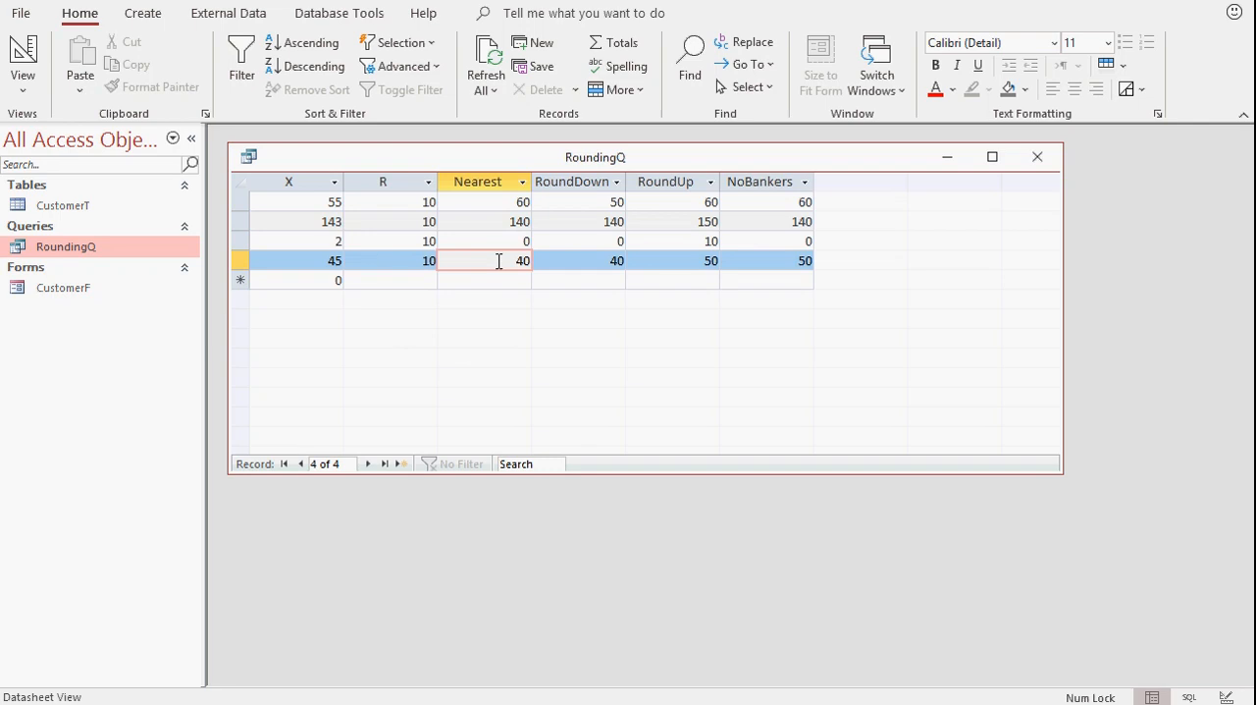
click(479, 181)
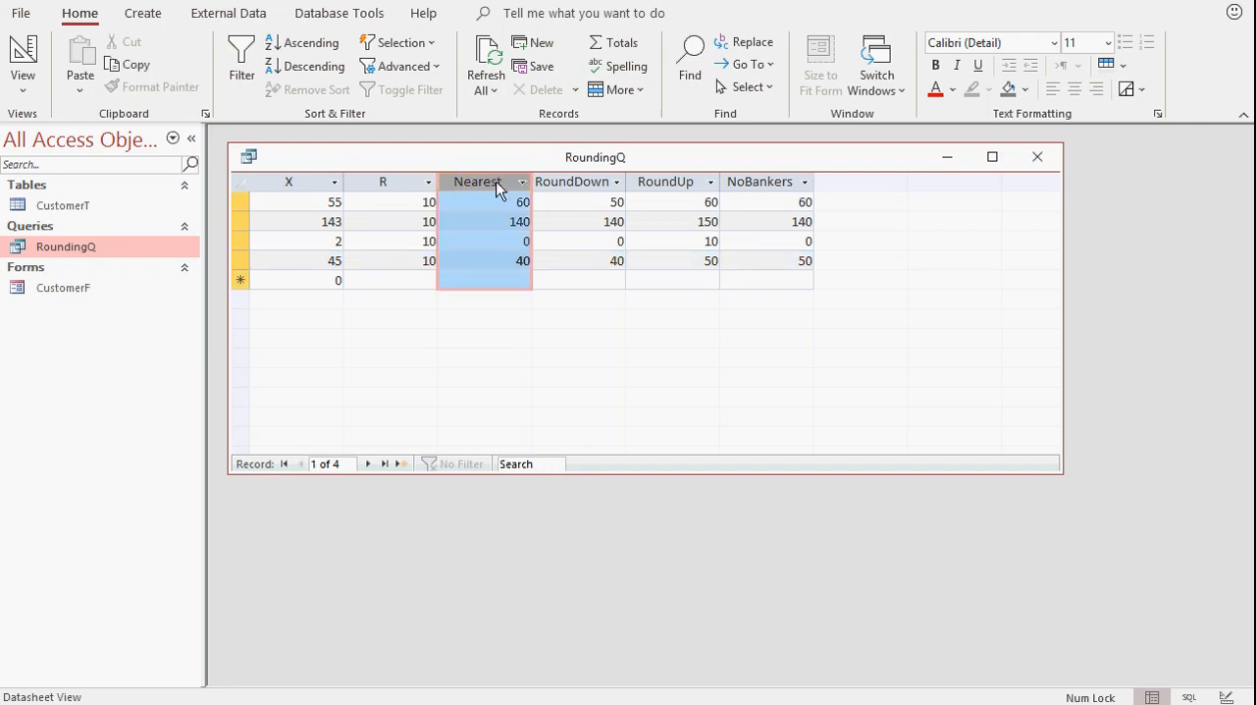
mouse_move(486, 201)
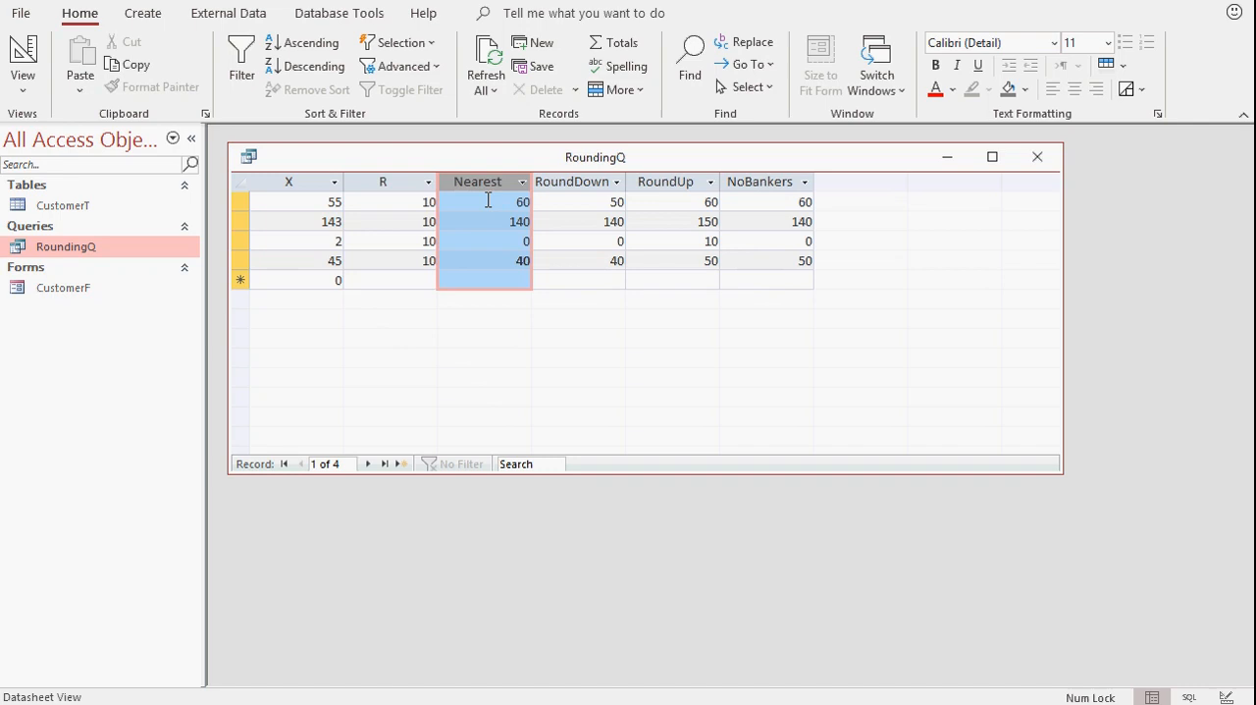
mouse_move(349, 195)
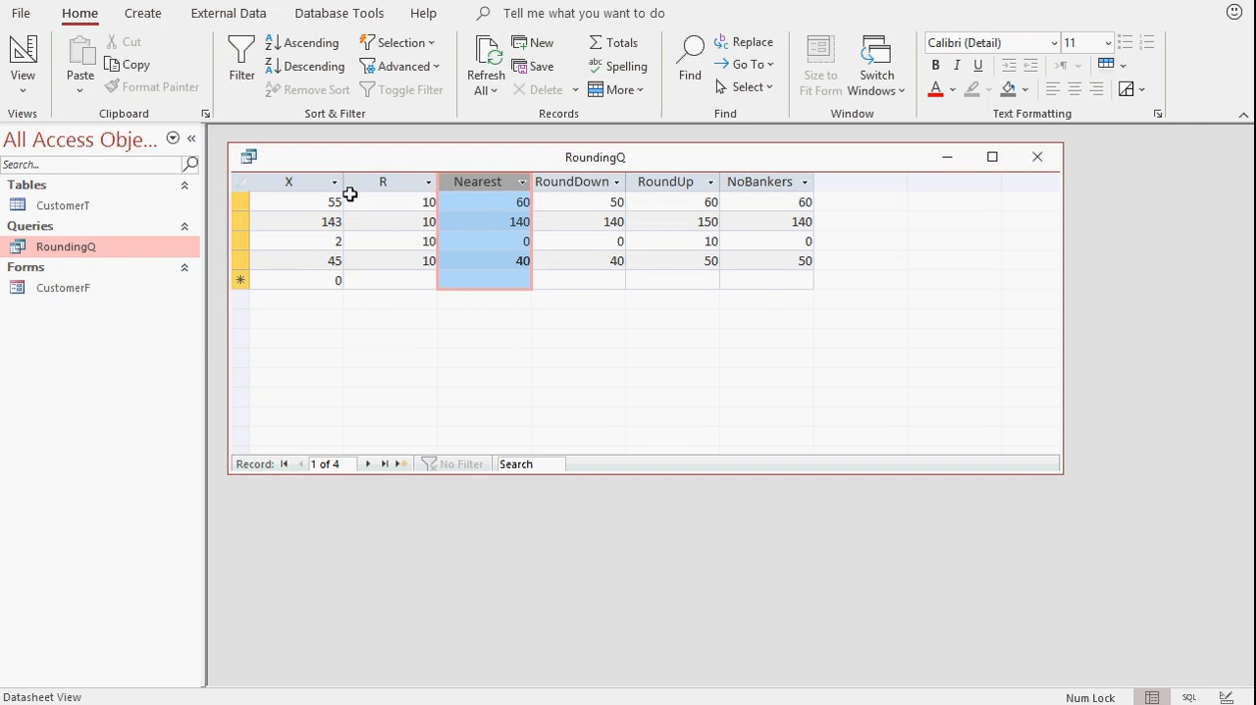
- Compare the NoBankers, RoundDown and RoundUp columns, then switch RoundingQ to Design View
click(314, 200)
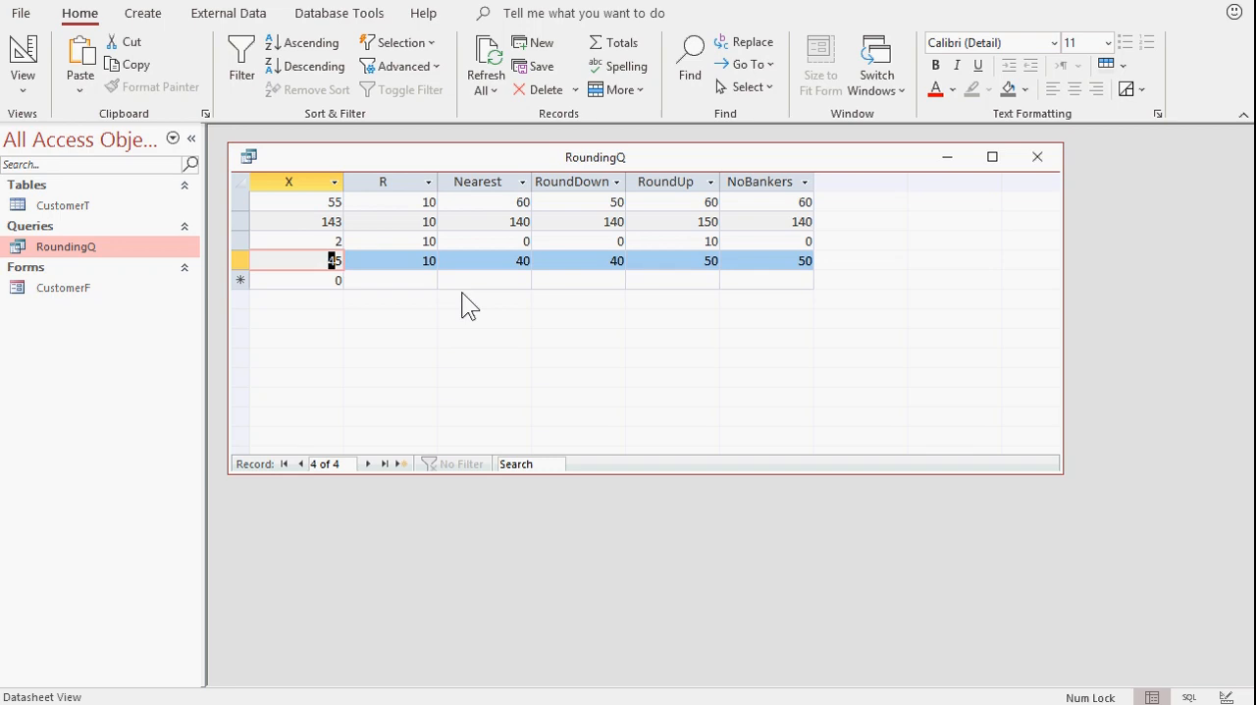
click(765, 181)
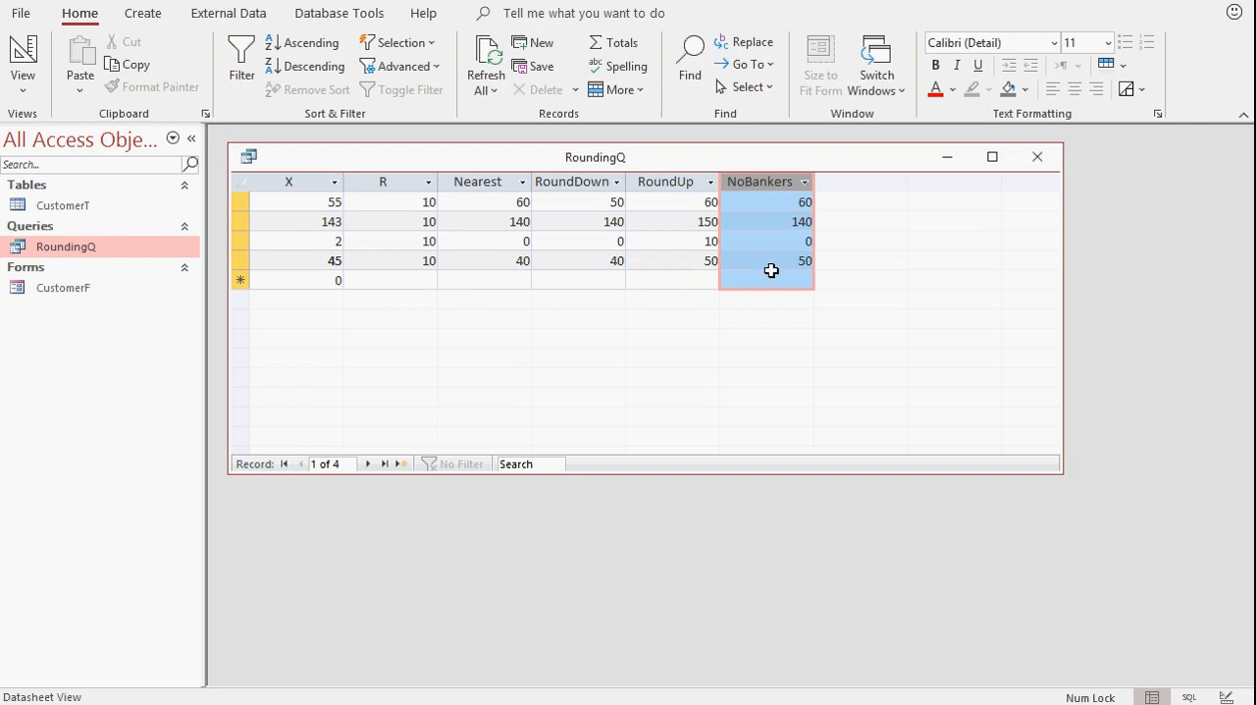
mouse_move(766, 279)
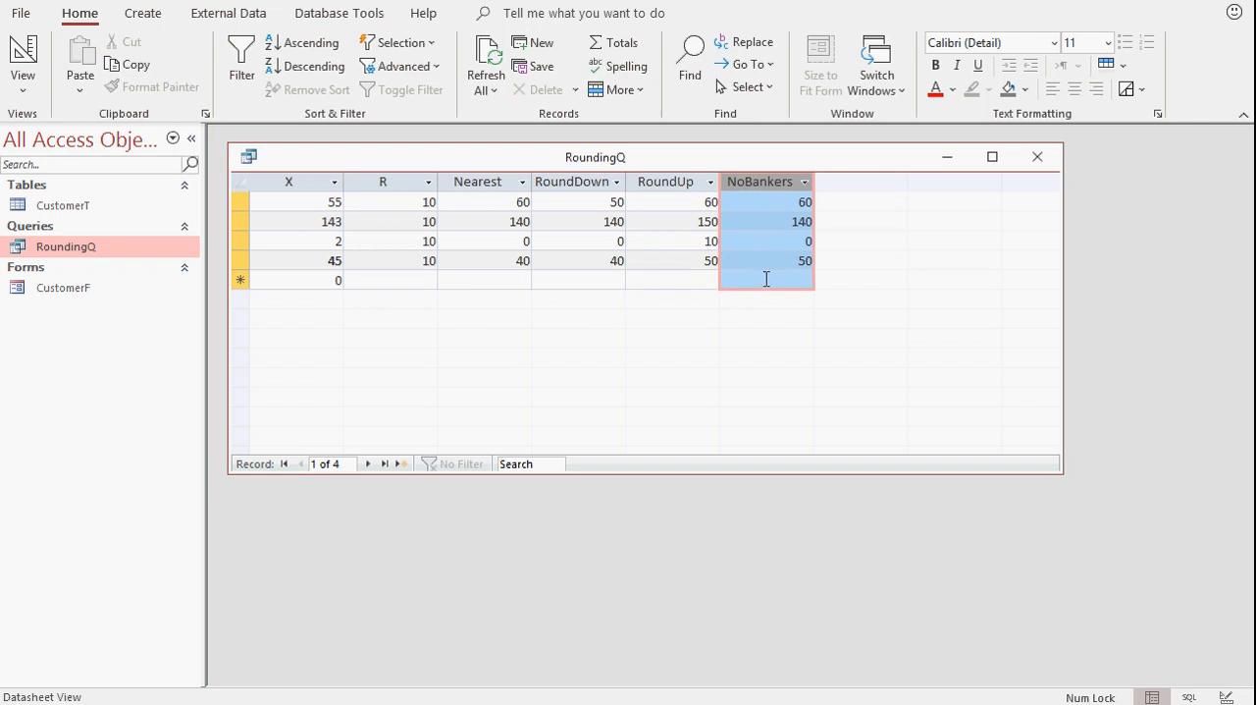
mouse_move(628, 208)
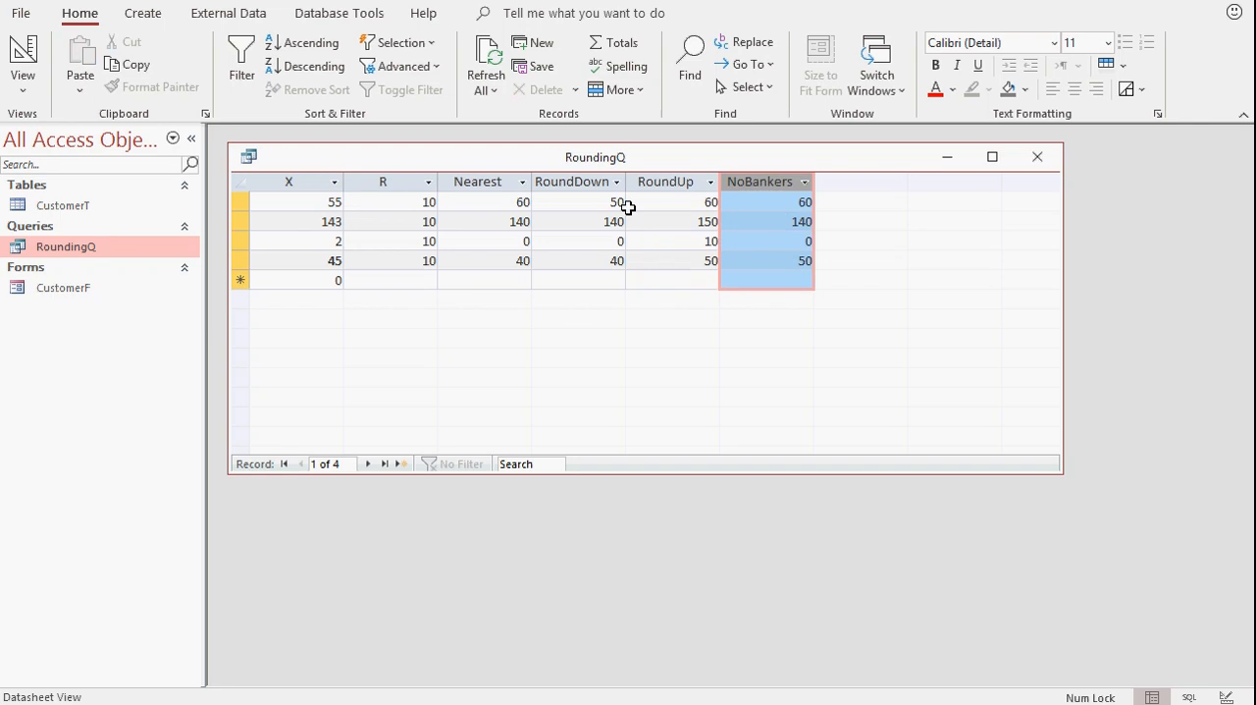
click(578, 180)
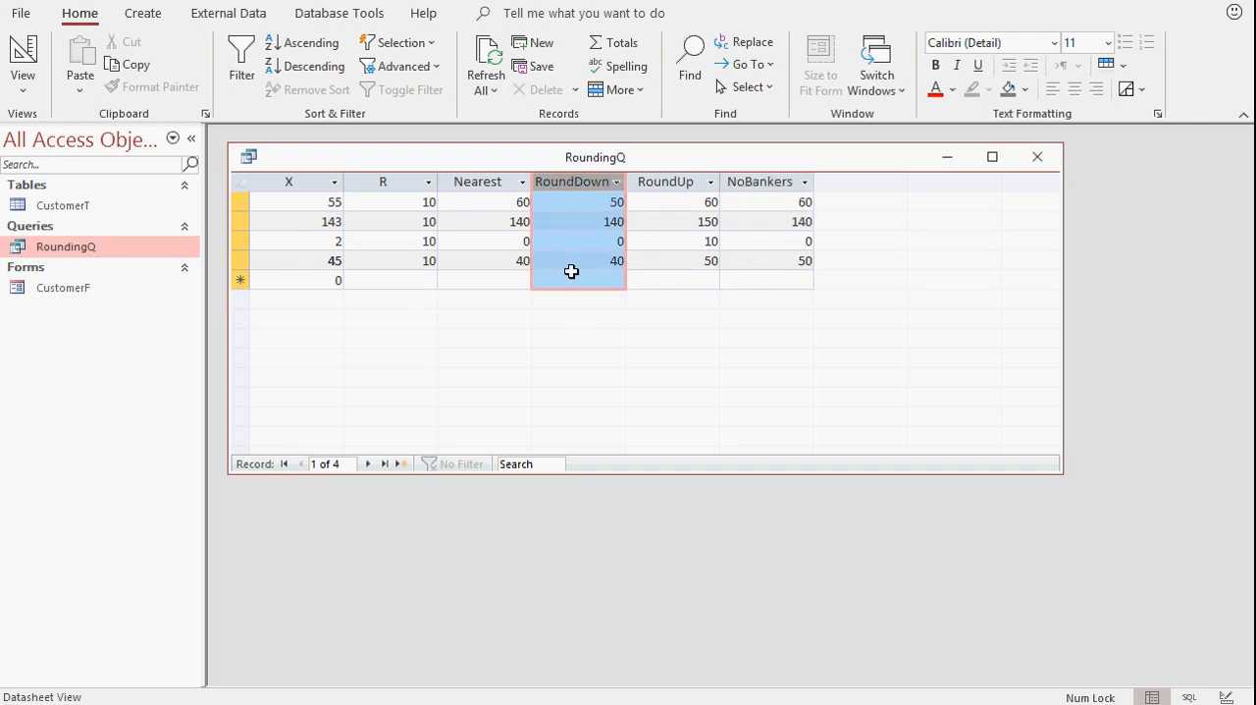
mouse_move(585, 304)
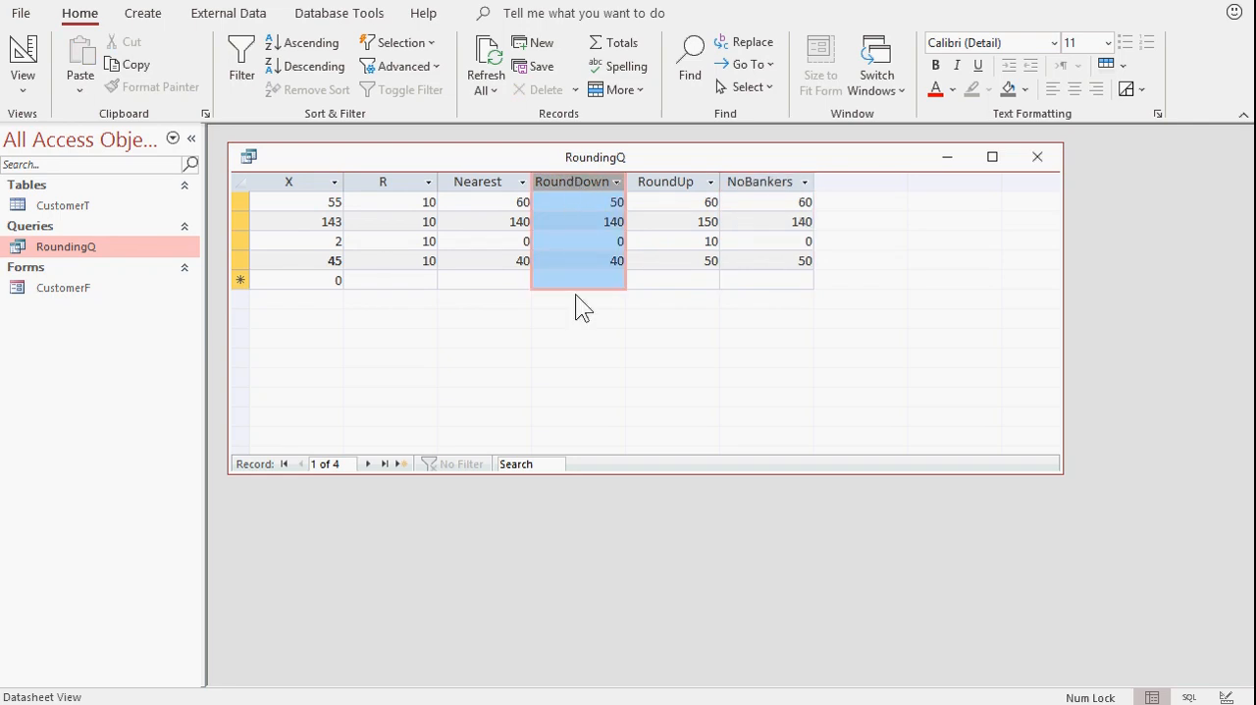
click(671, 180)
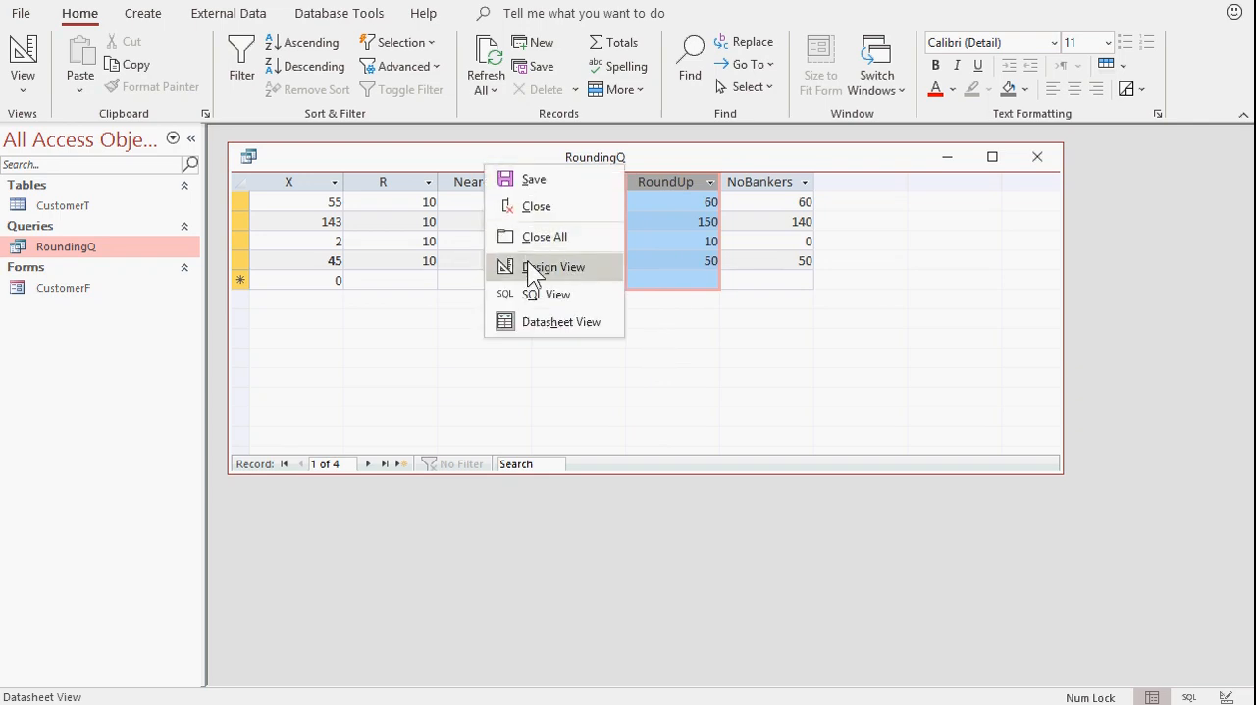
click(554, 267)
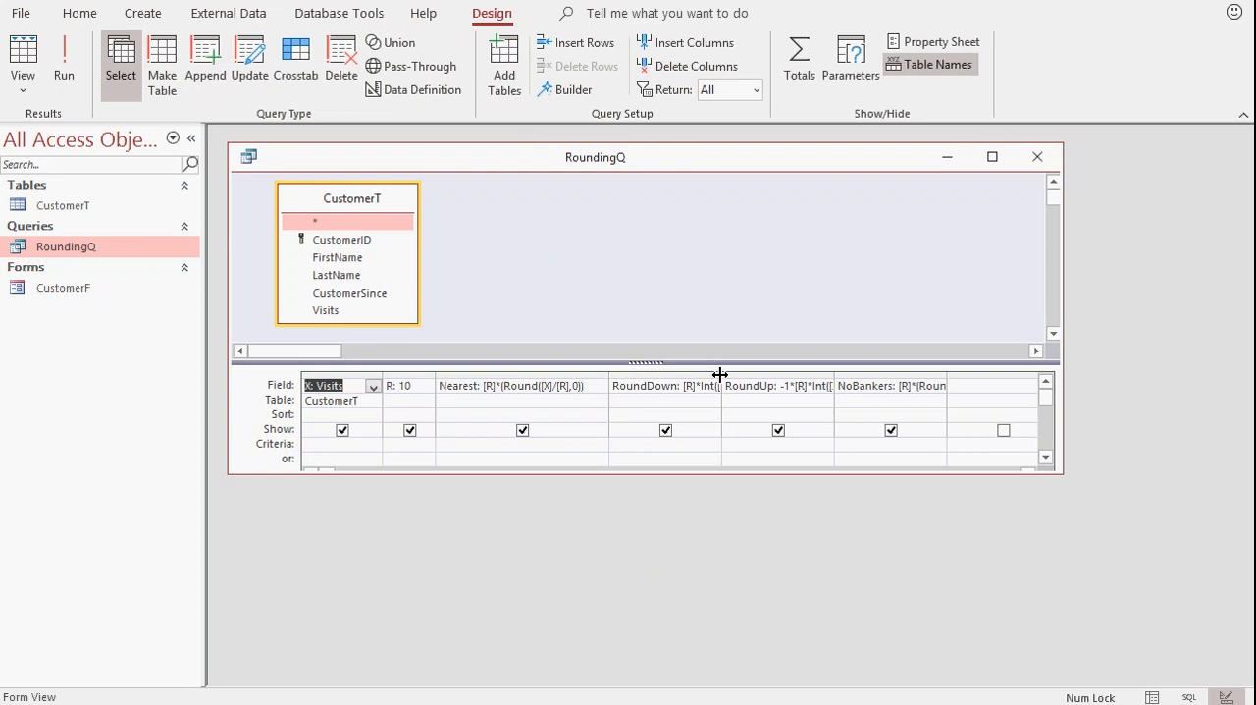
- Widen the RoundDown and RoundUp grid columns so their formulas read in full
drag(724, 373, 774, 373)
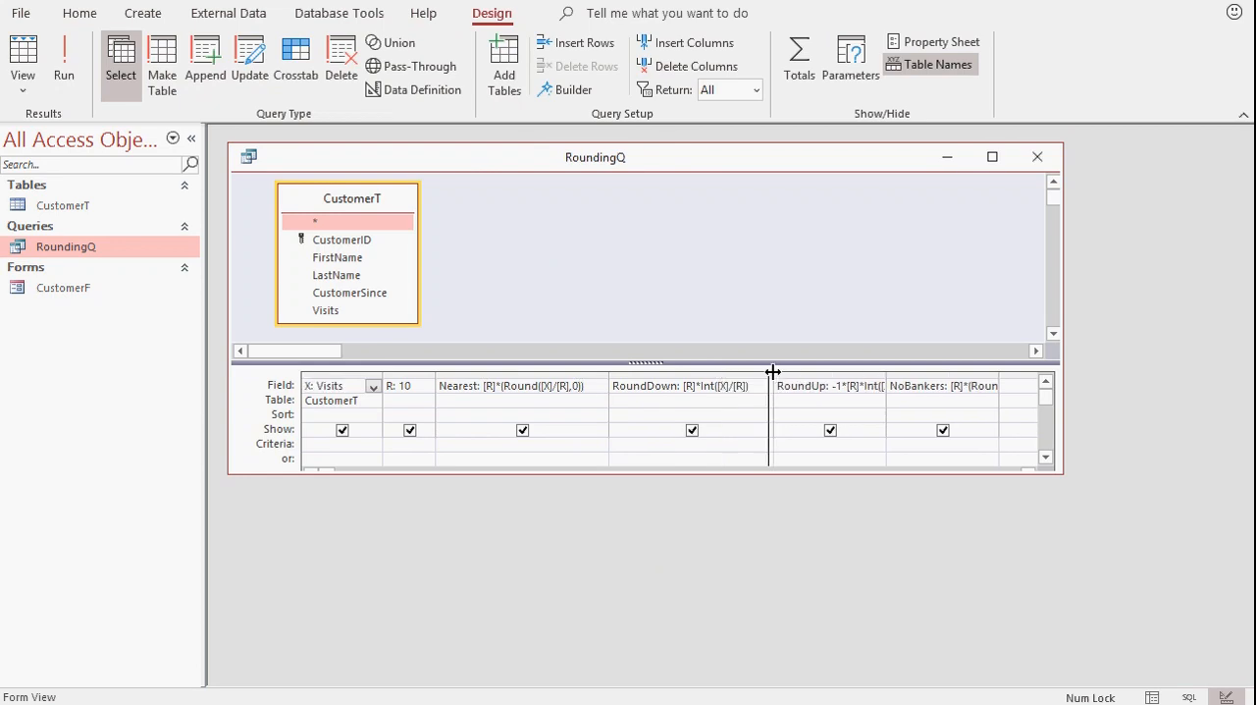
drag(774, 373, 601, 373)
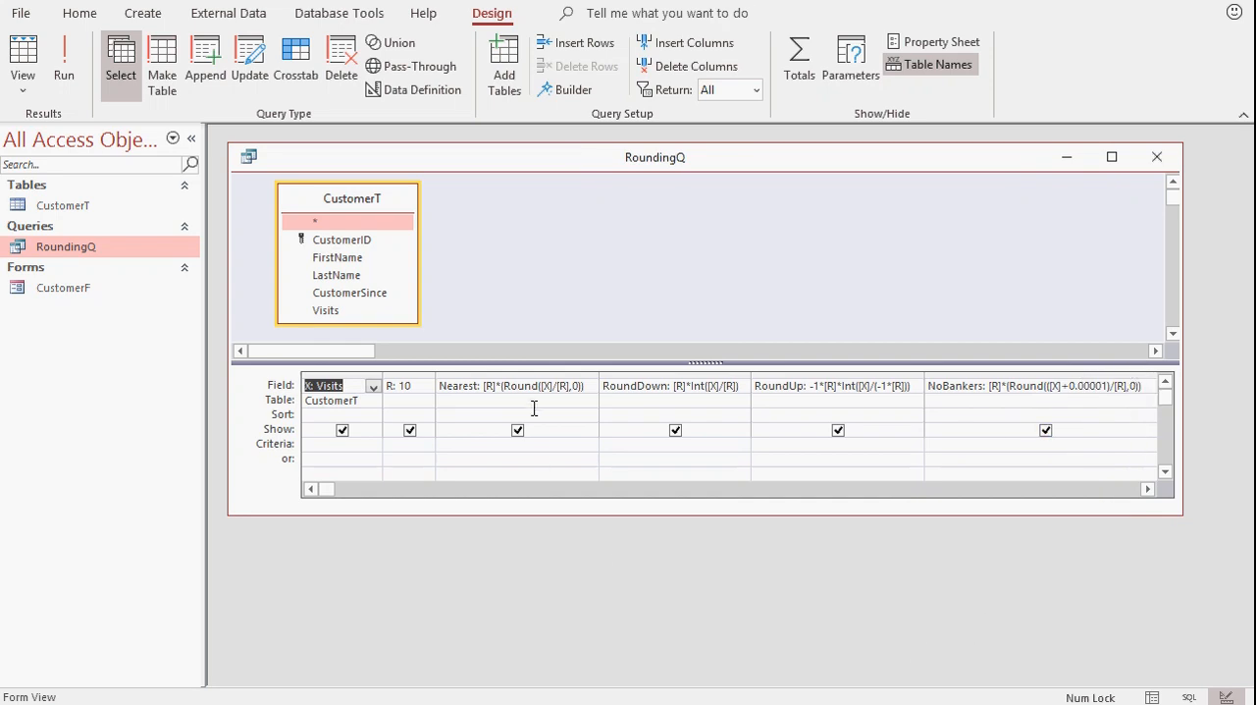
mouse_move(558, 334)
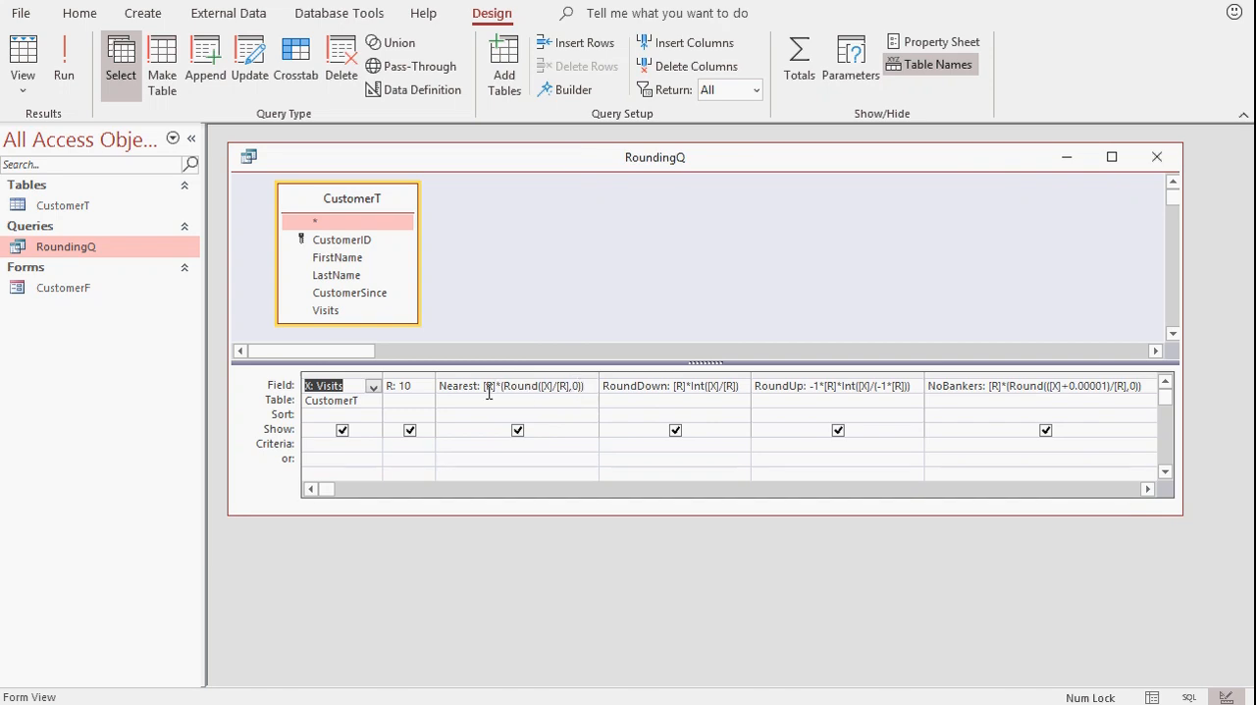
mouse_move(562, 330)
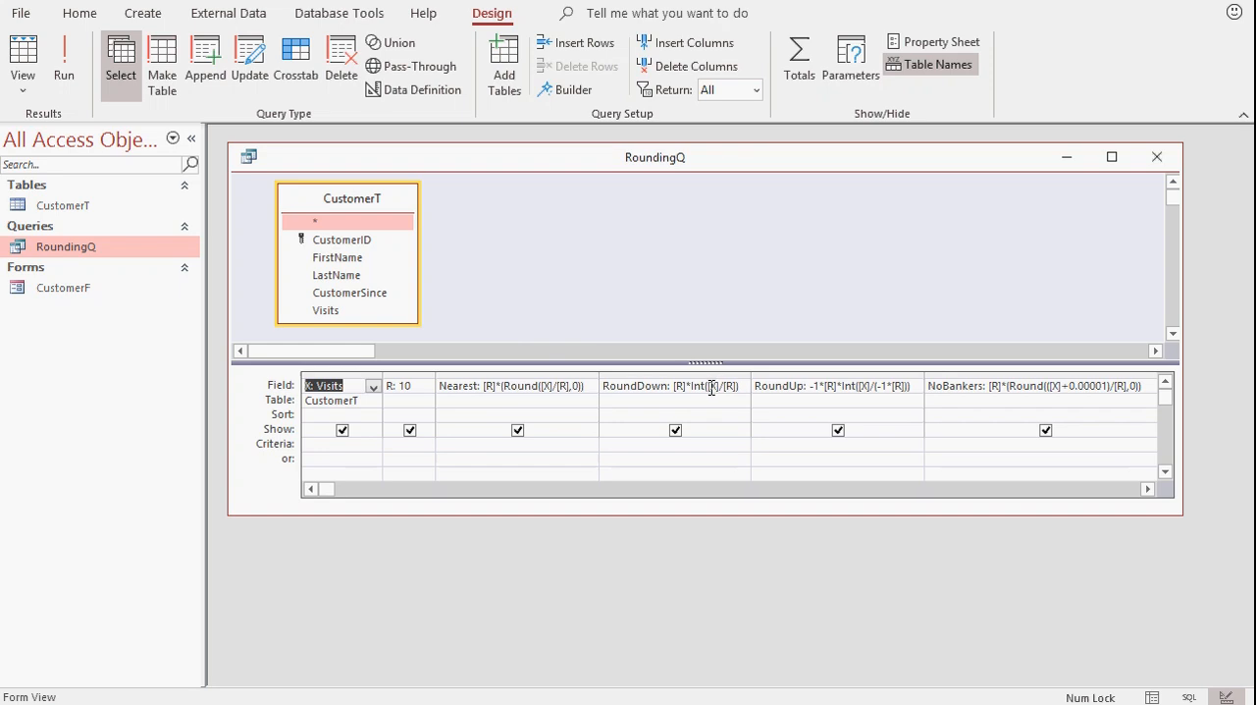
mouse_move(736, 387)
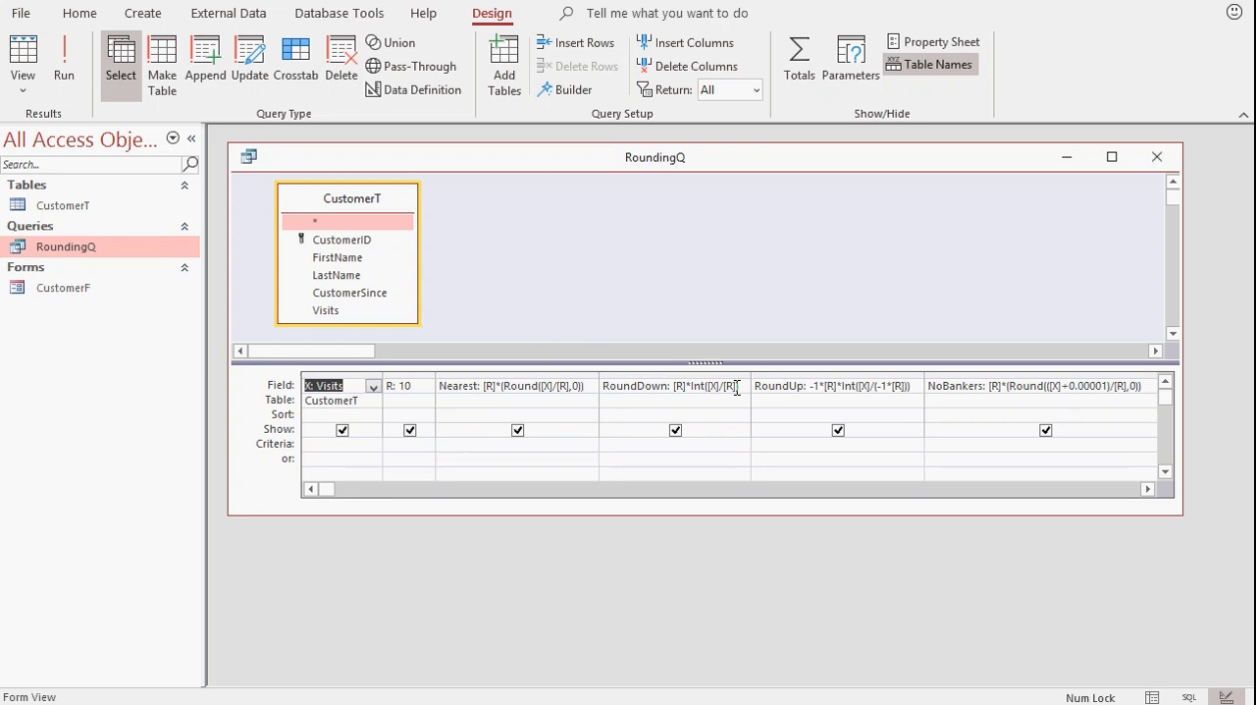
mouse_move(754, 389)
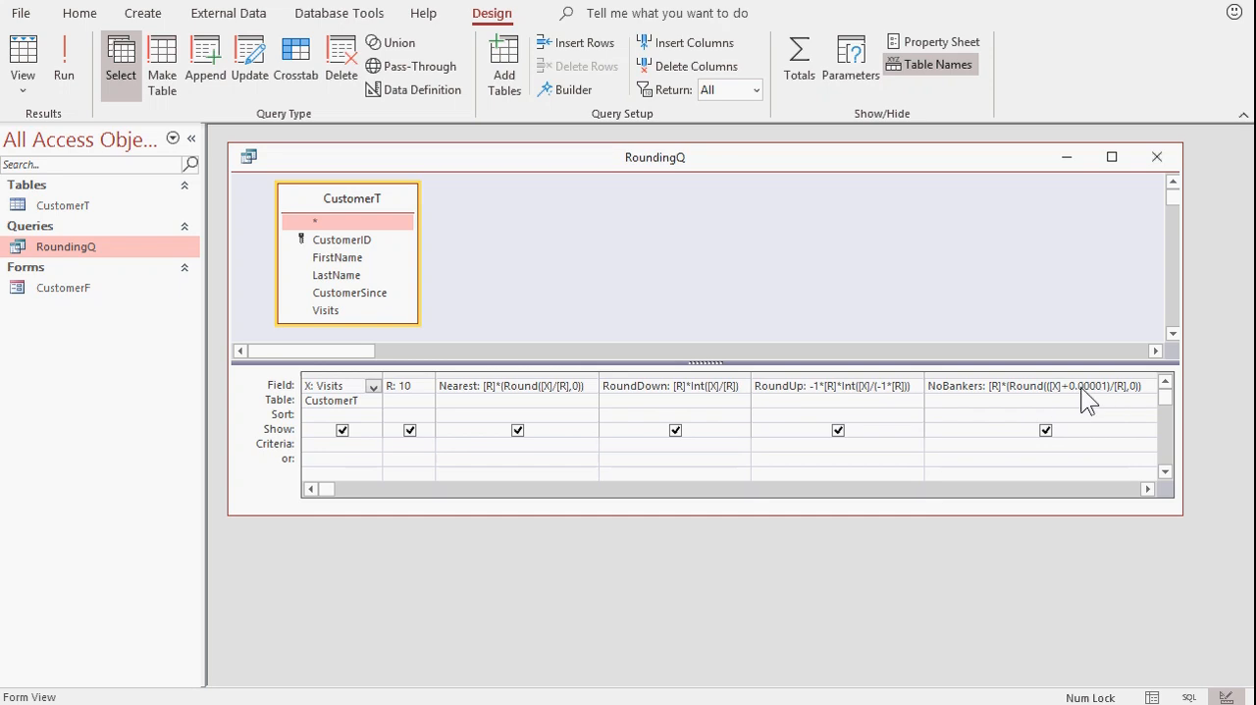
mouse_move(1063, 430)
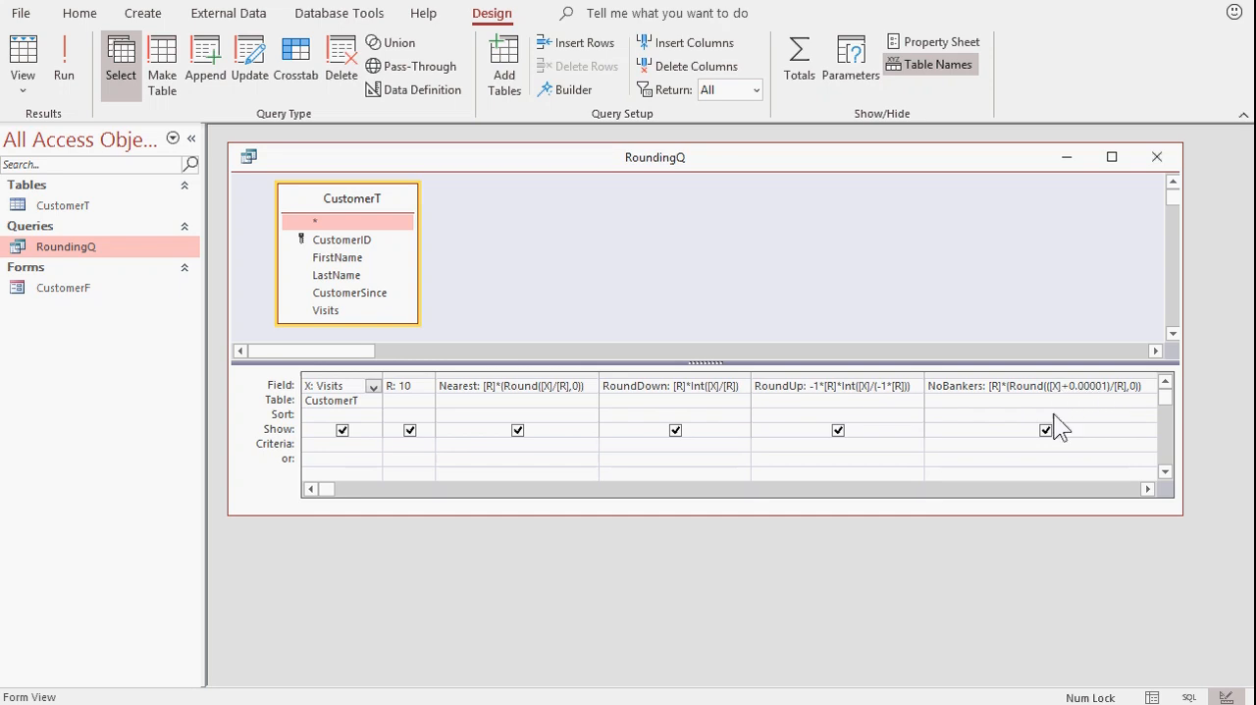
mouse_move(1040, 471)
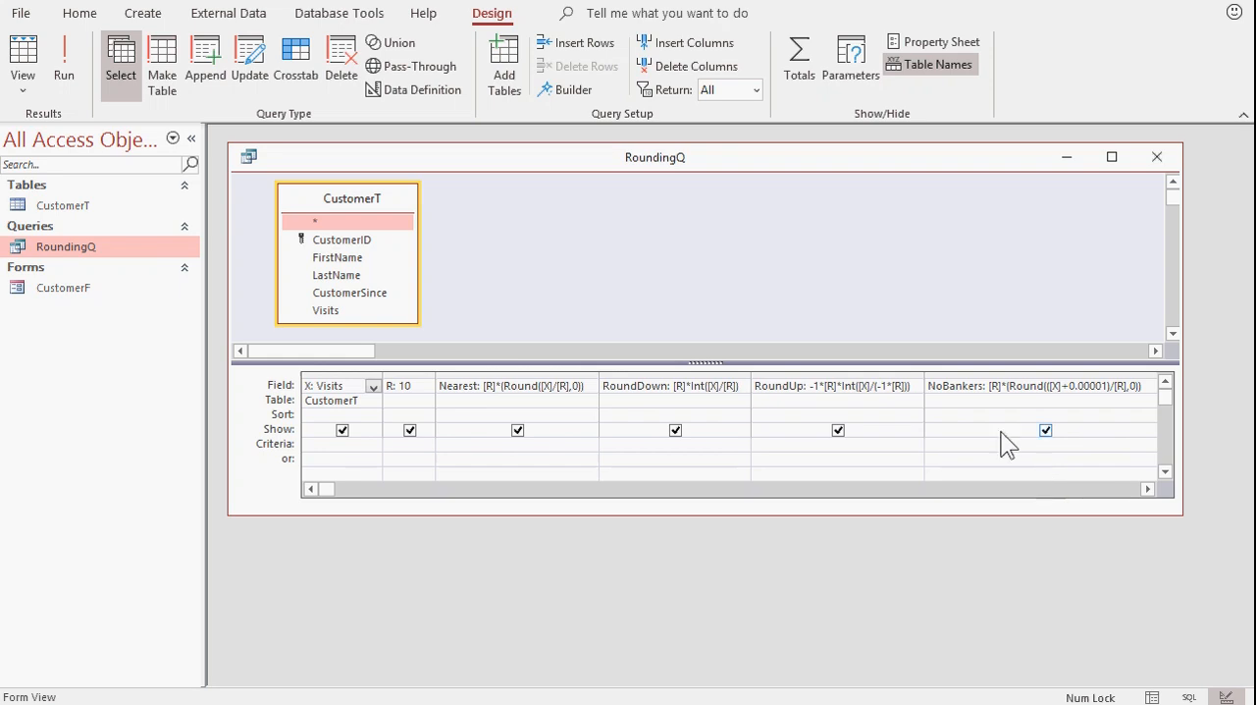
- Return RoundingQ to Datasheet View showing Nearest, RoundDown, RoundUp and NoBankers results
click(63, 61)
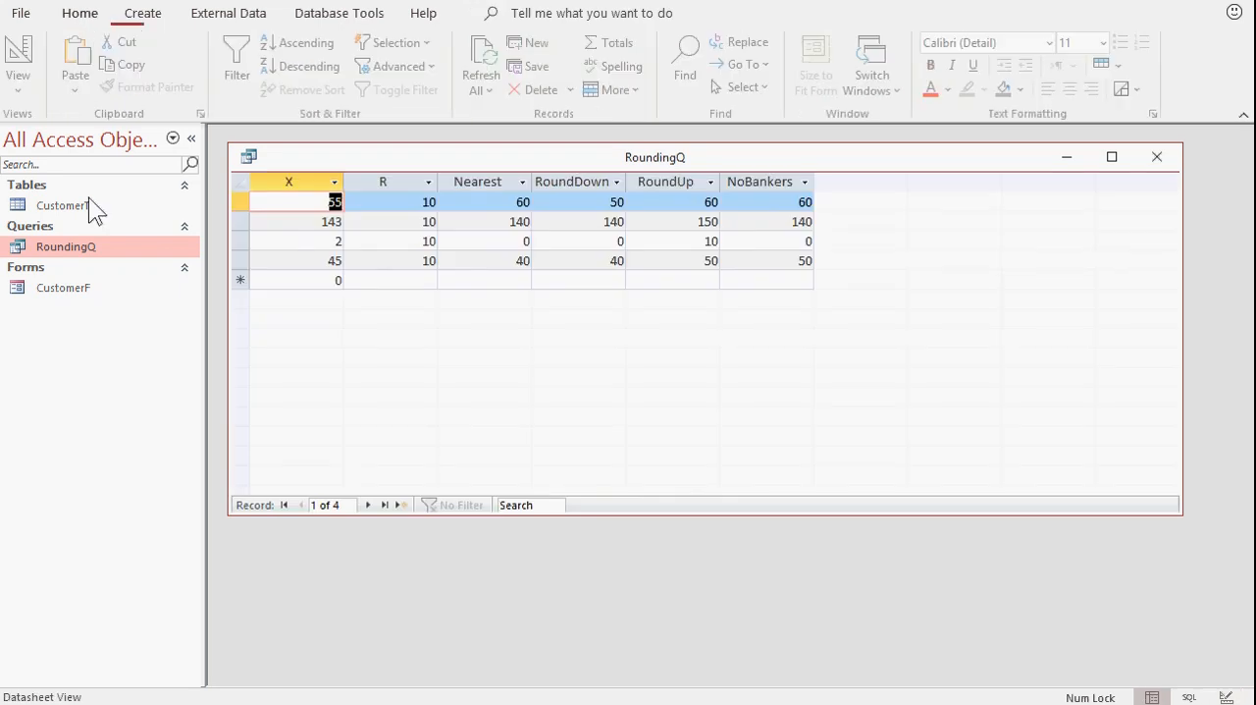